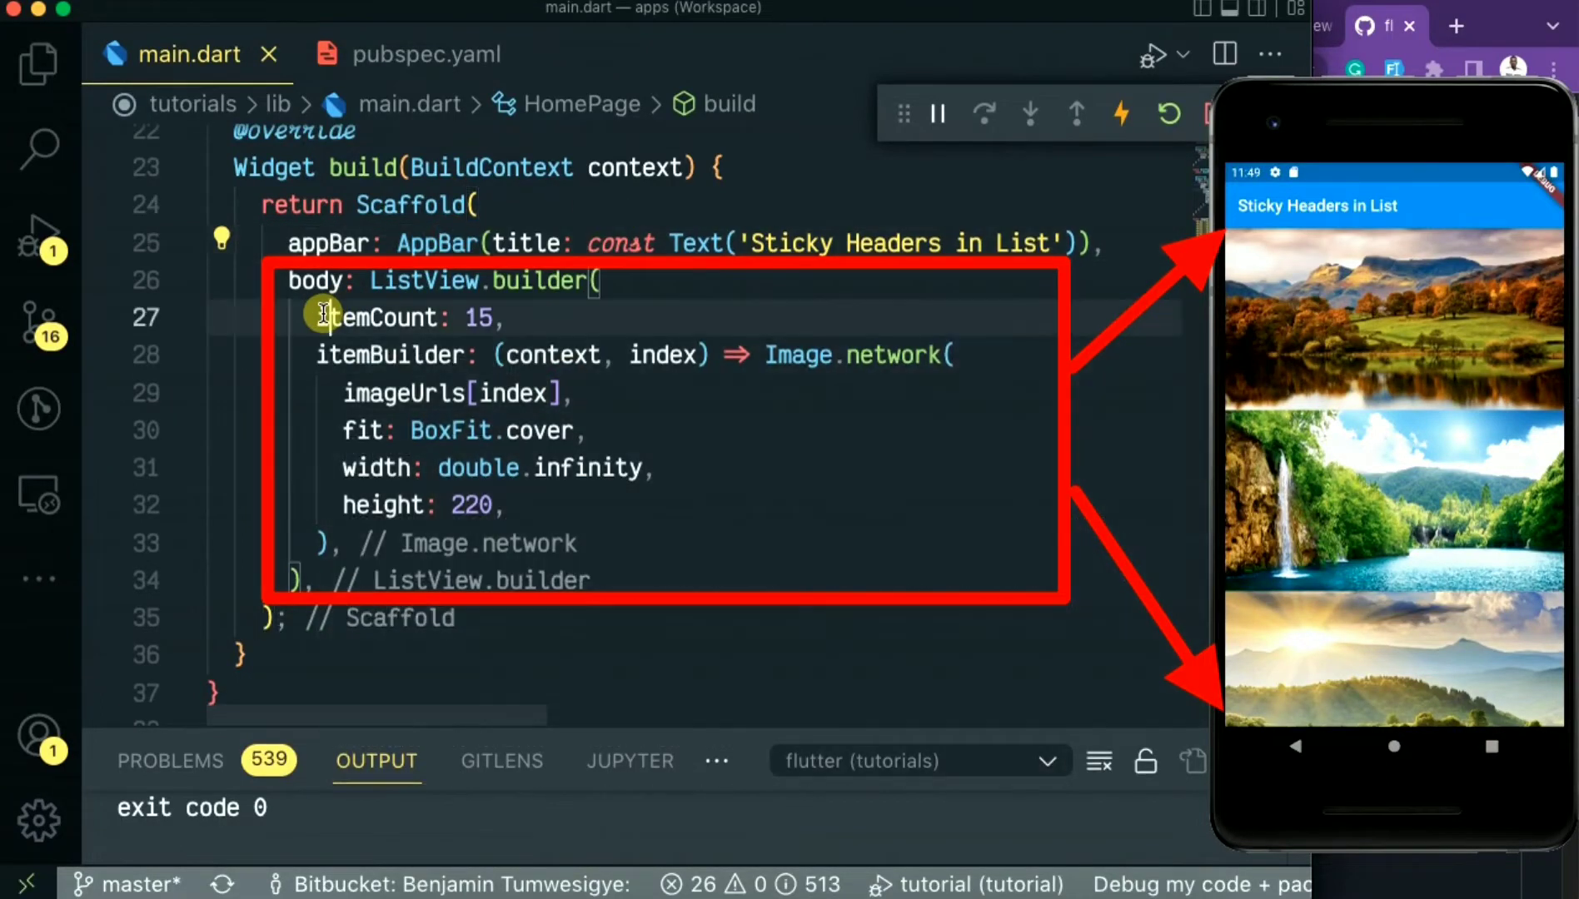
# Wrap Image.network in a StickyHeader via quick-fix, with the image as its content
pyautogui.click(530, 282)
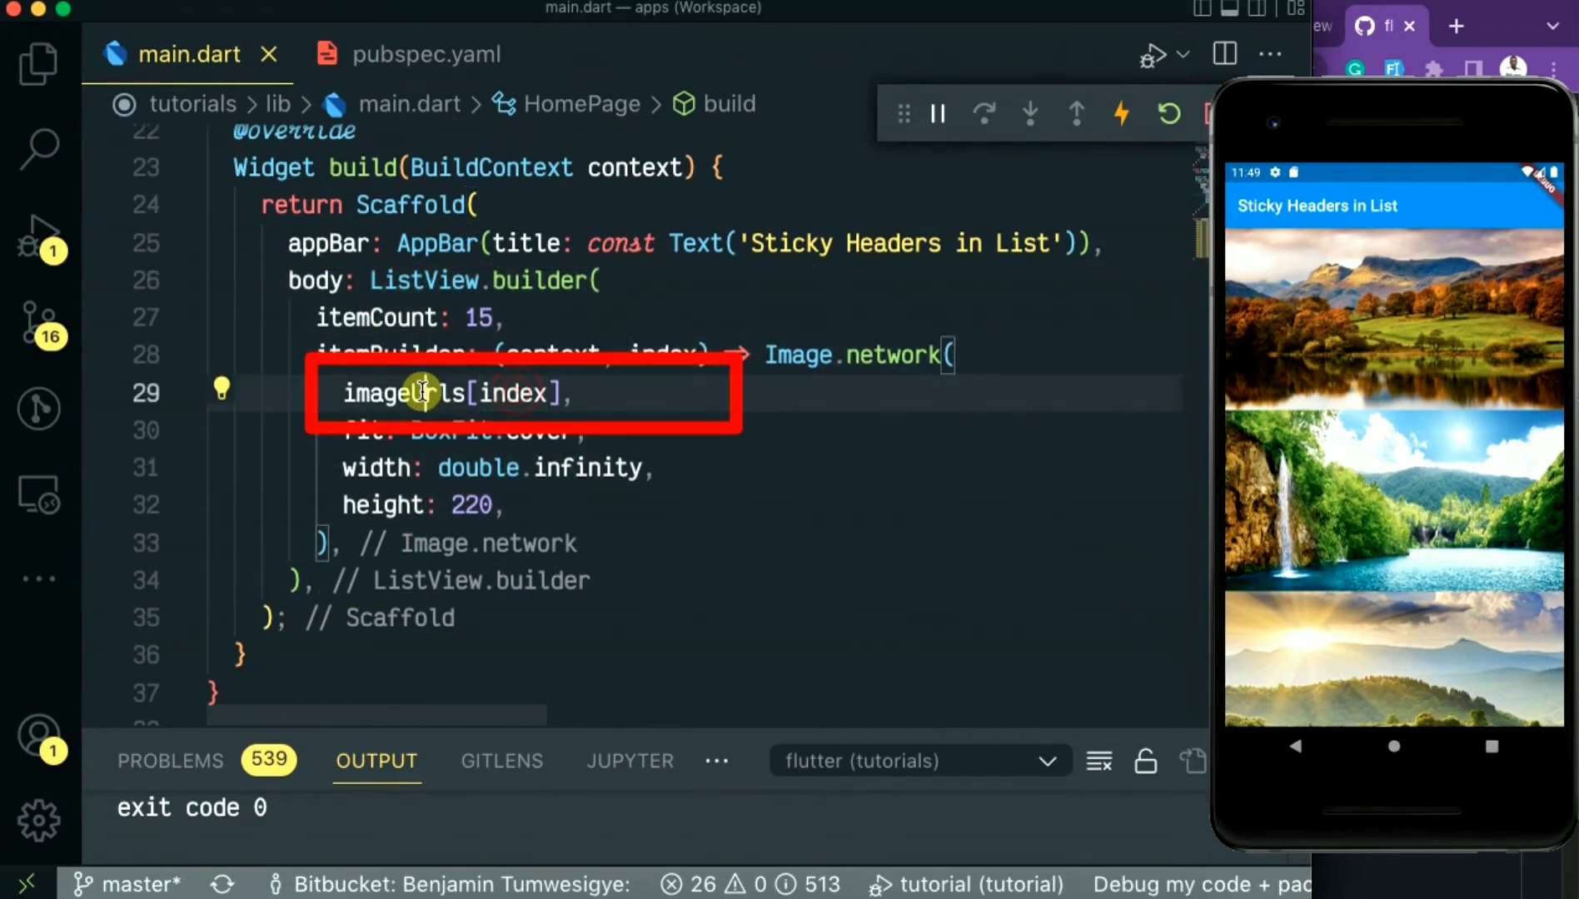
pyautogui.scroll(-3)
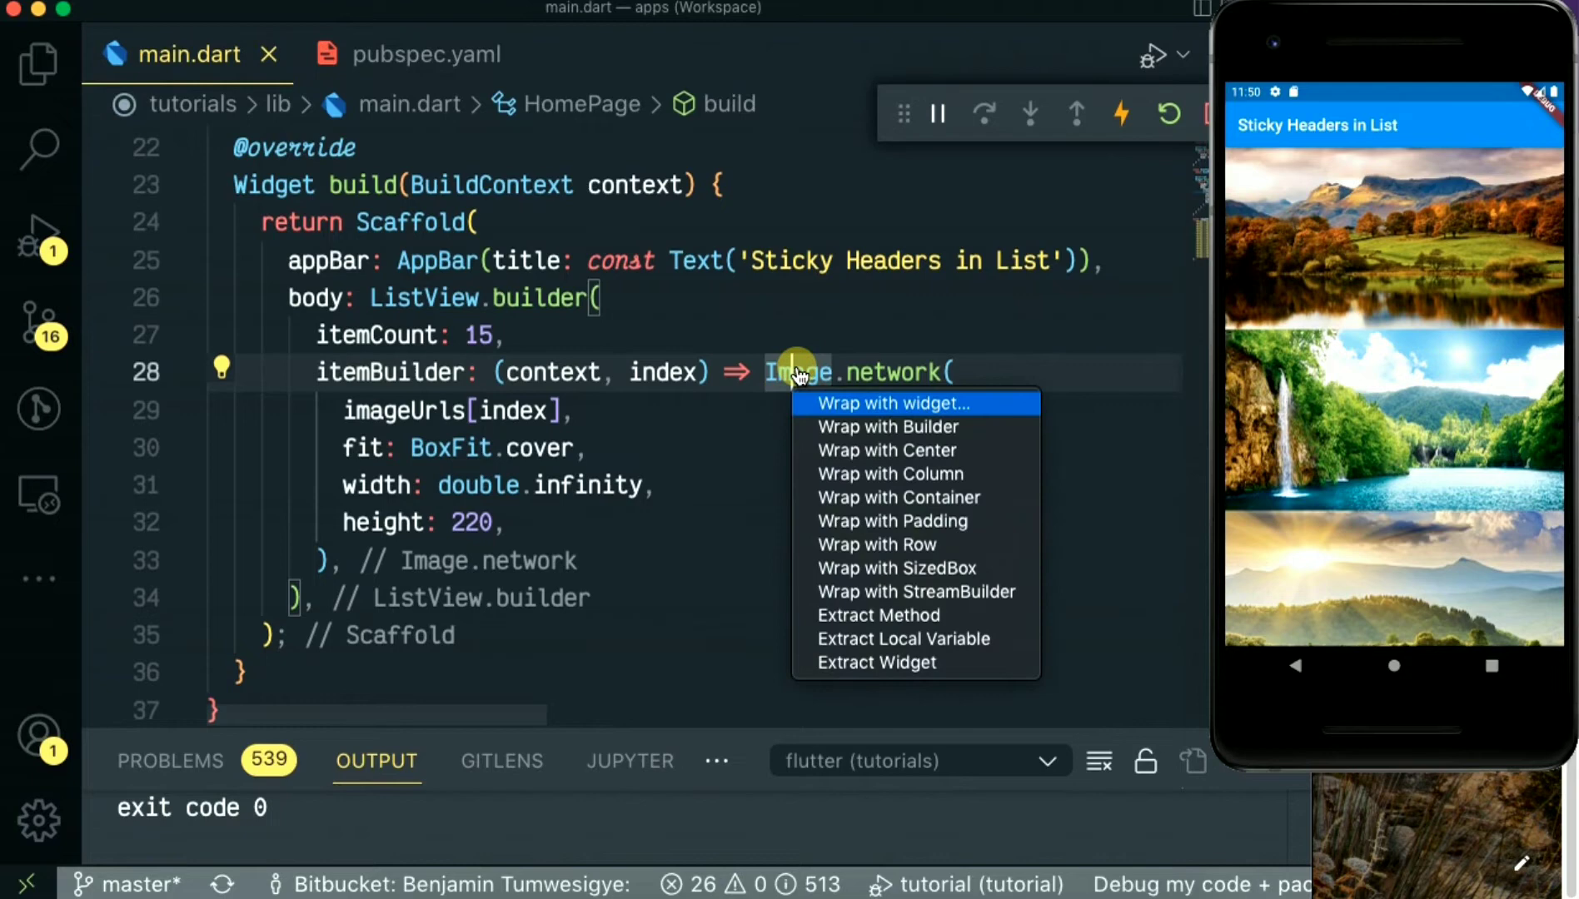
pyautogui.click(891, 403)
pyautogui.write('Stic')
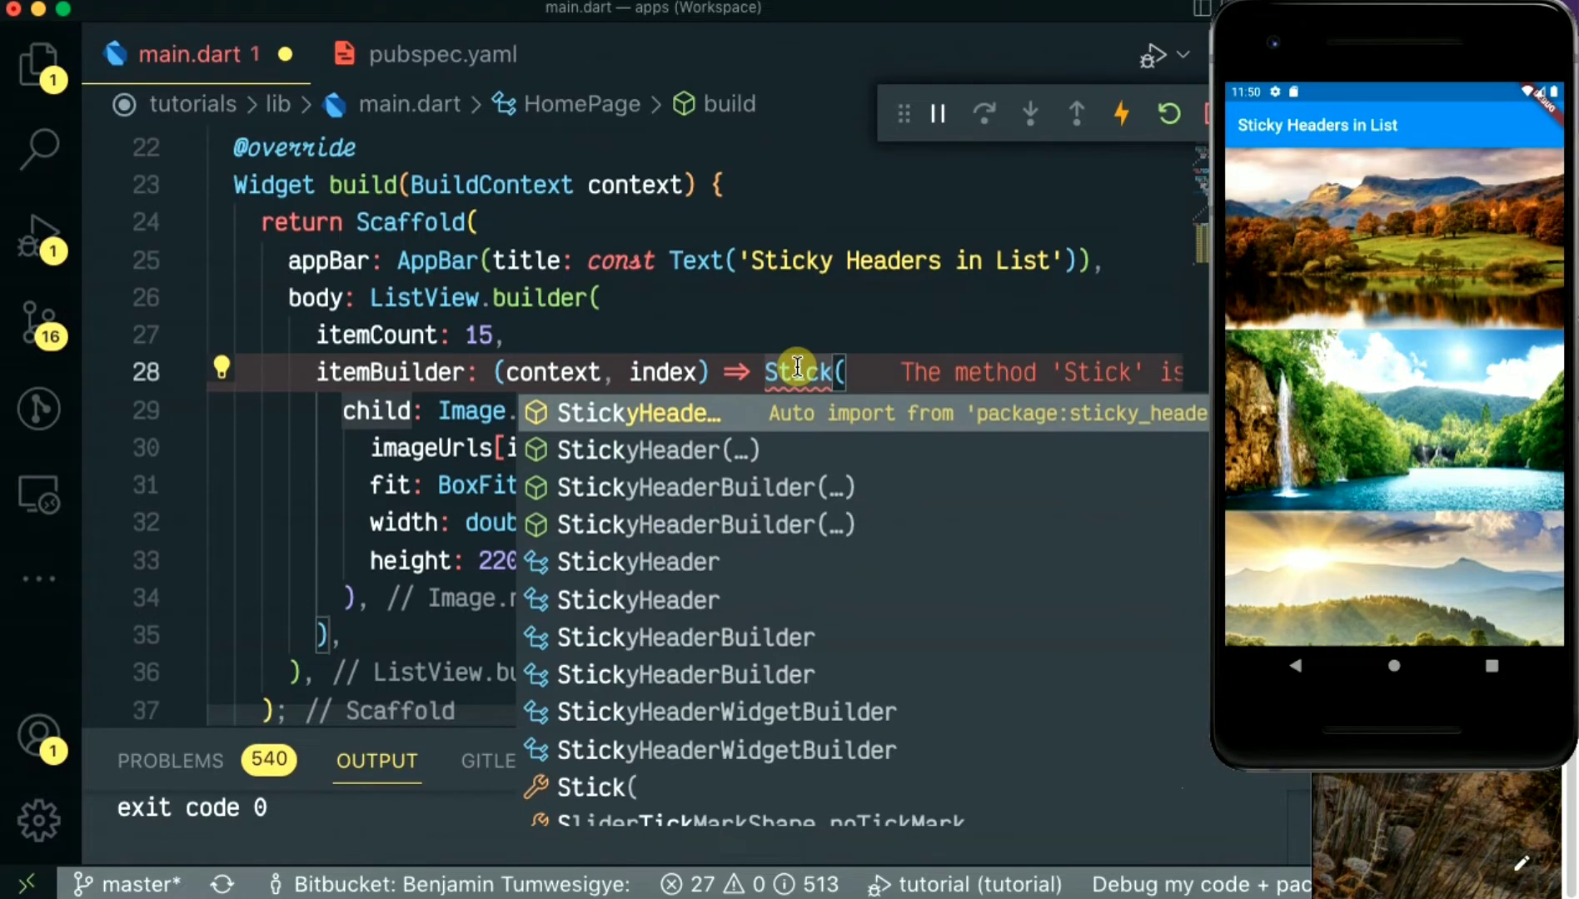
pyautogui.click(638, 449)
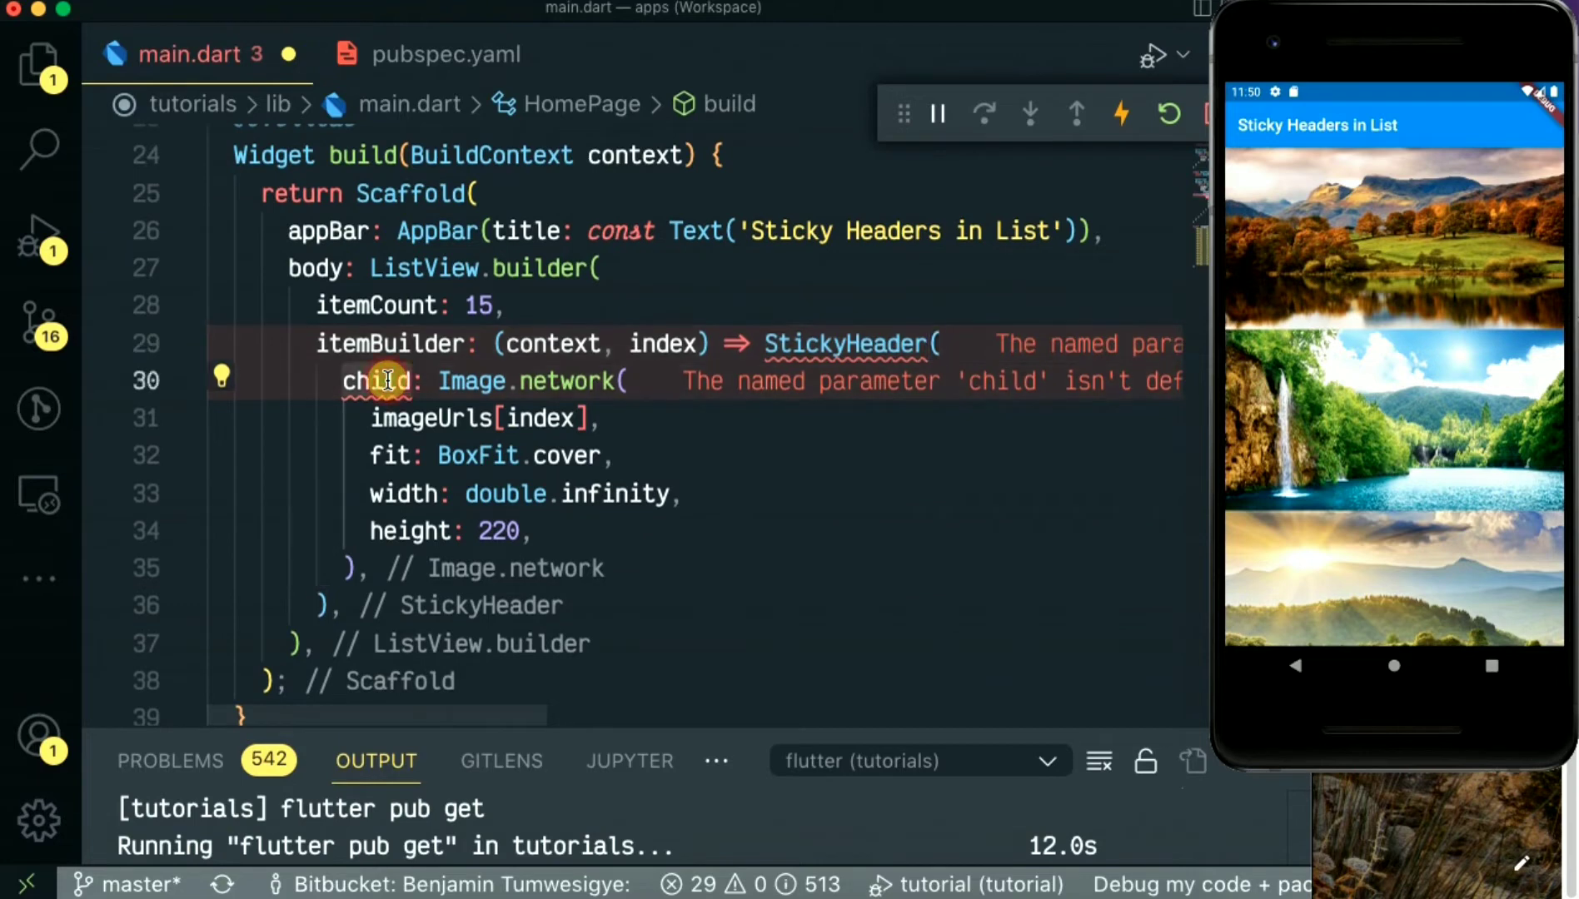
pyautogui.write('content')
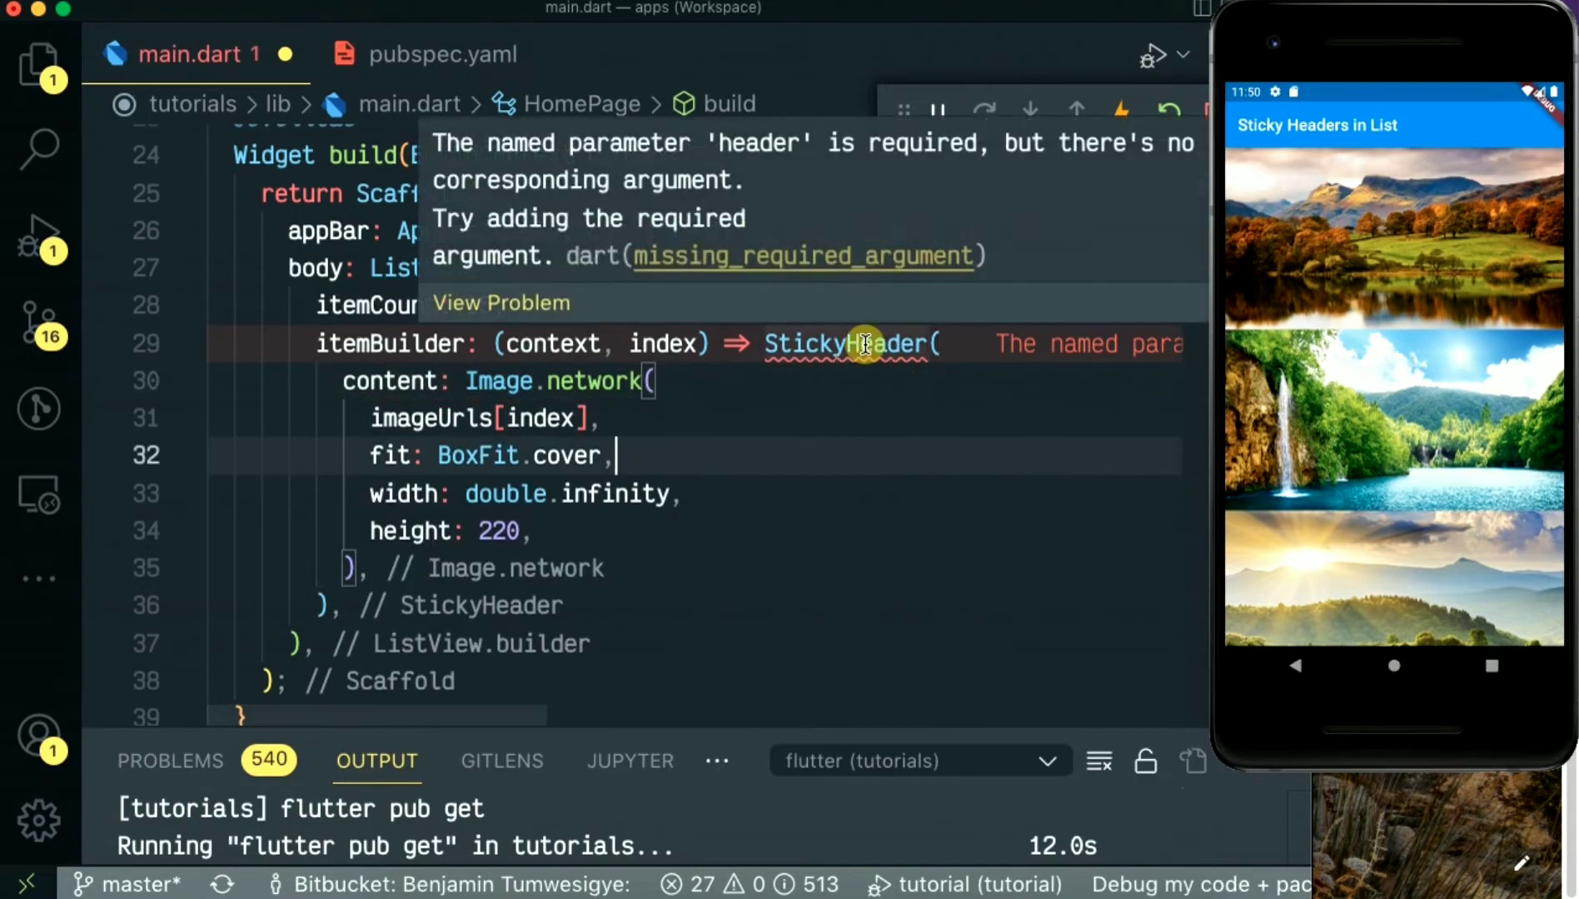
# Add a header: argument to StickyHeader and start a Container with alignment
pyautogui.write('header: ,')
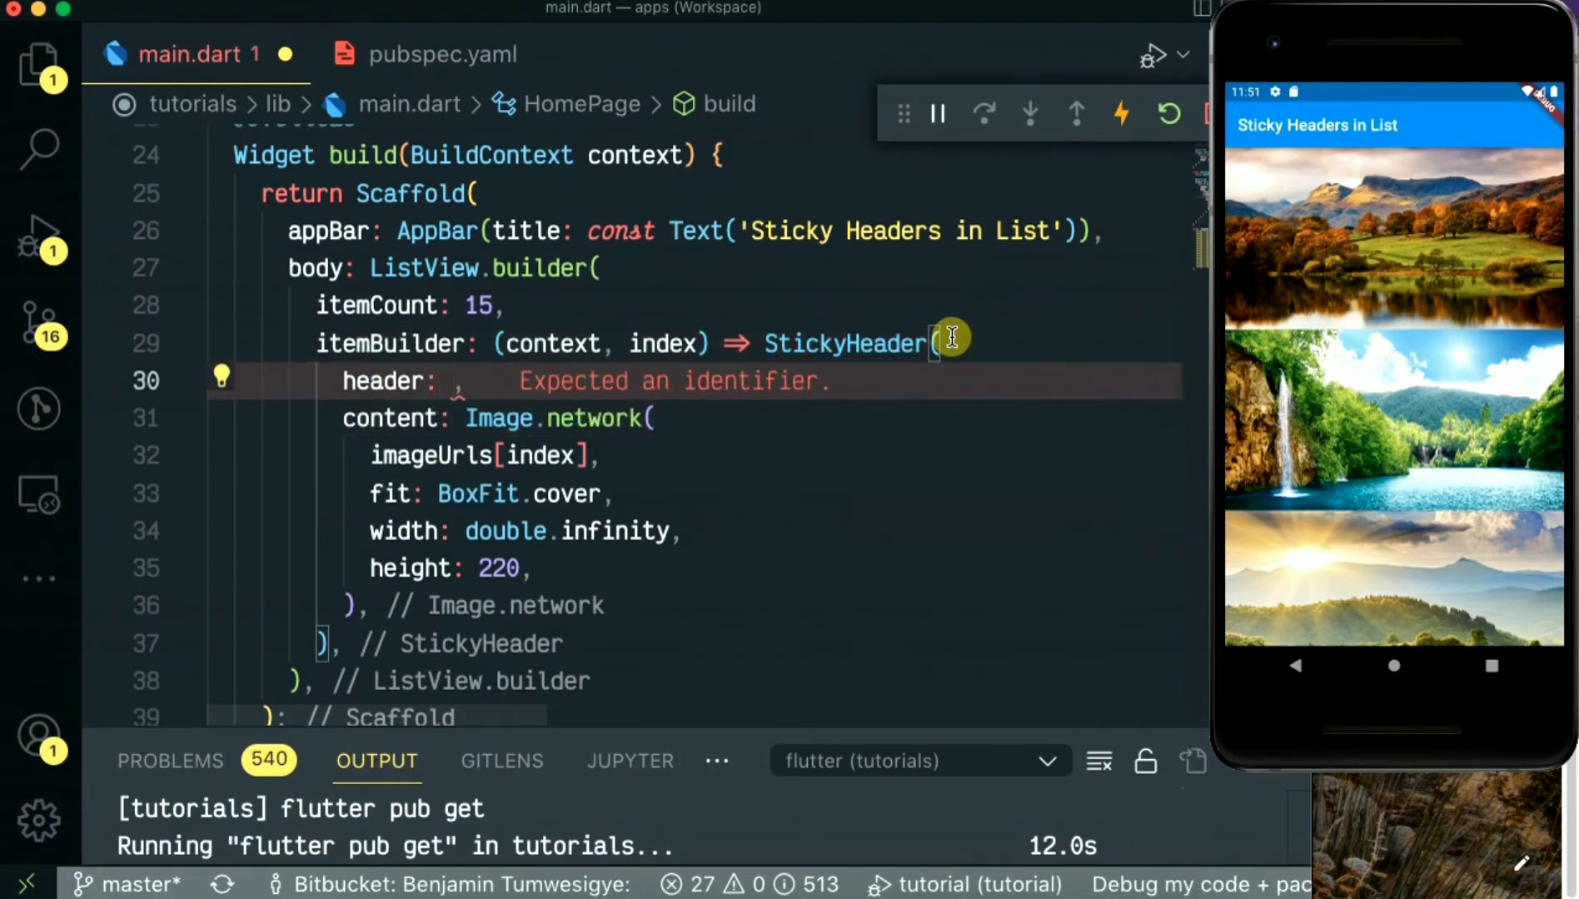
pyautogui.write('Container')
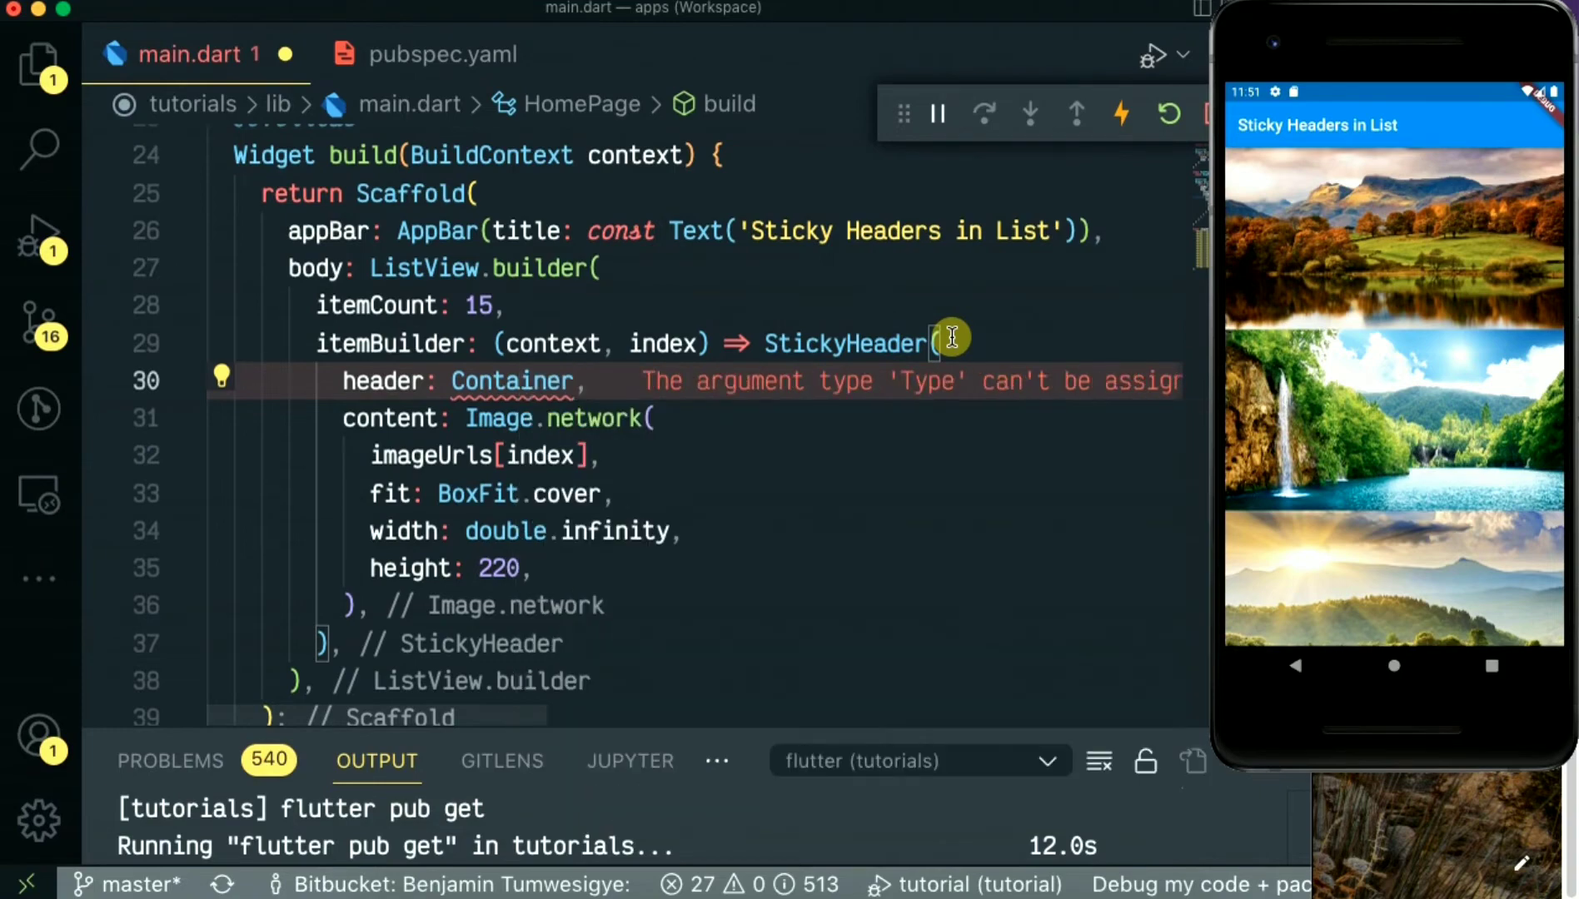
pyautogui.write('(alignment:')
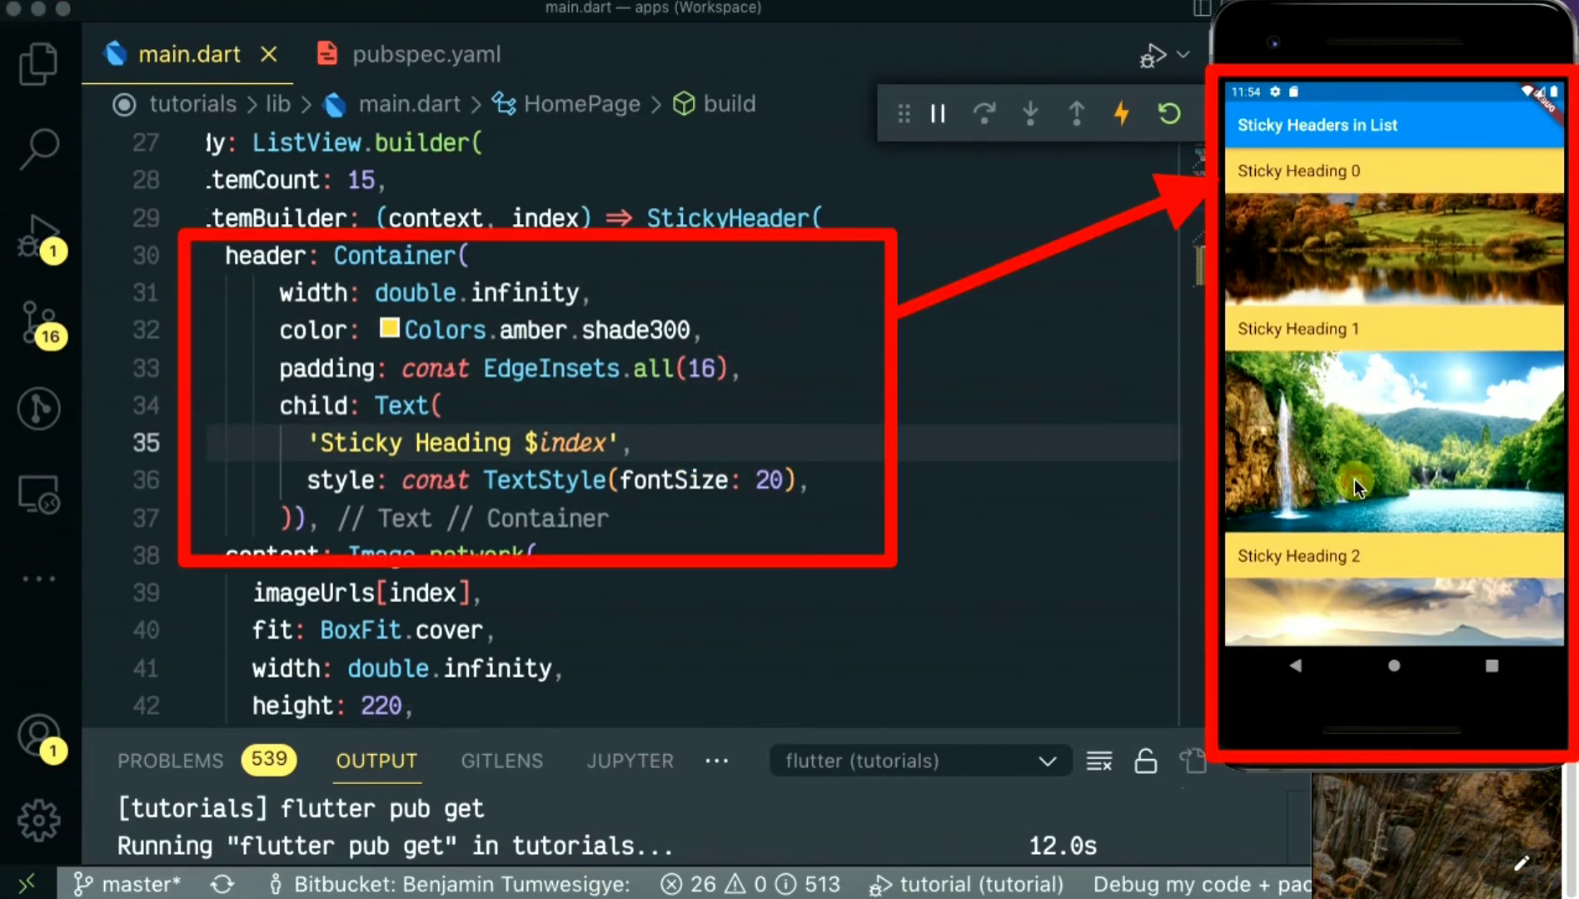
pyautogui.scroll(-3)
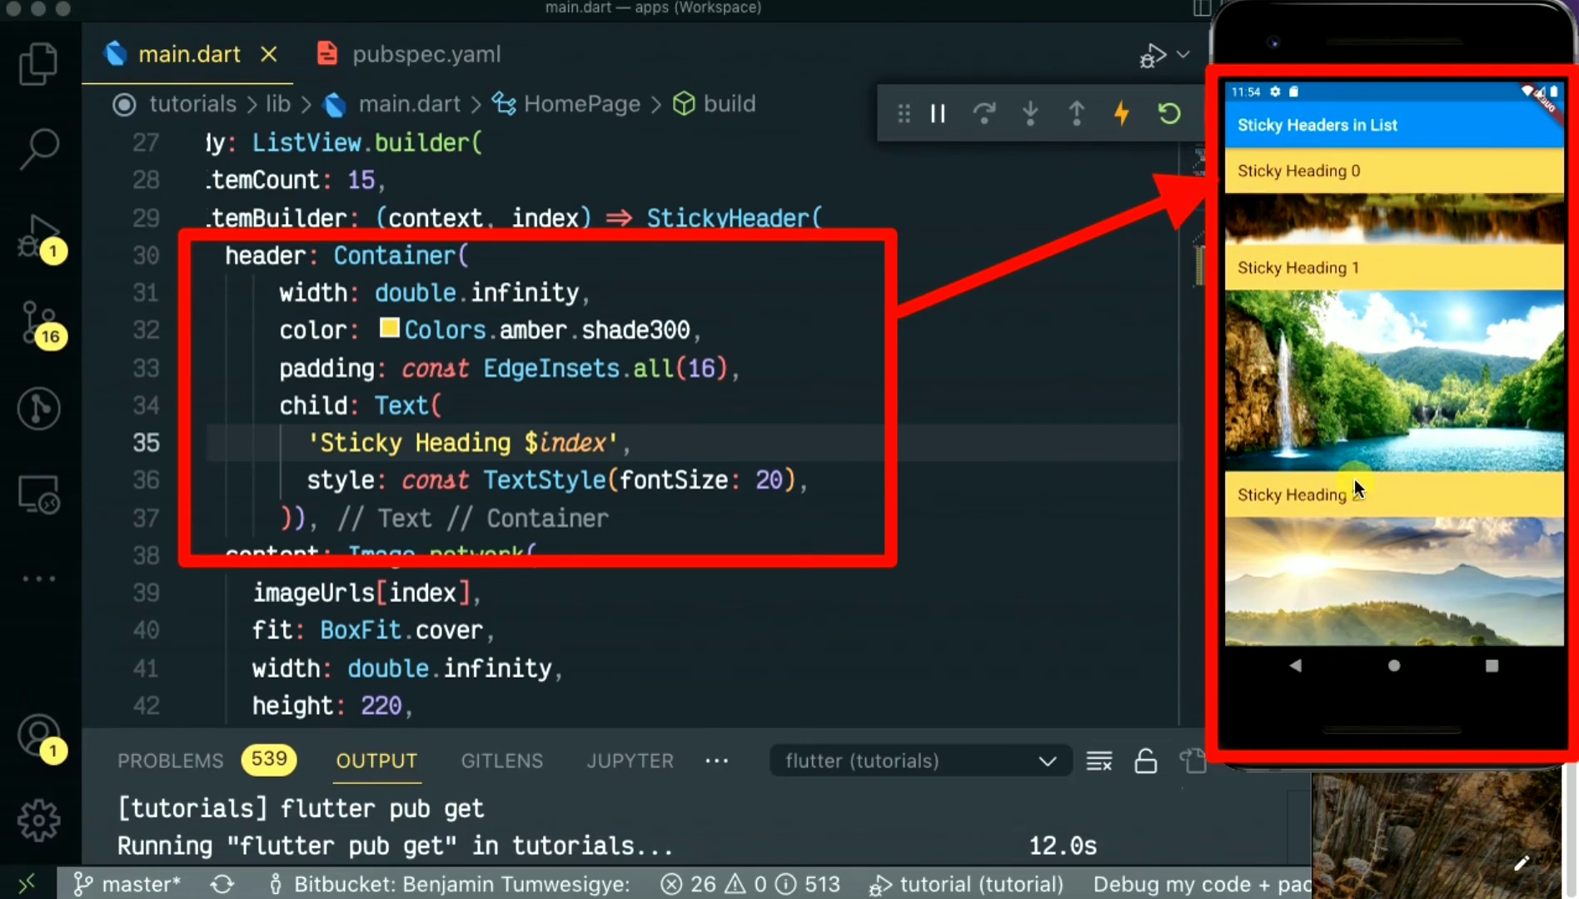
pyautogui.scroll(-3)
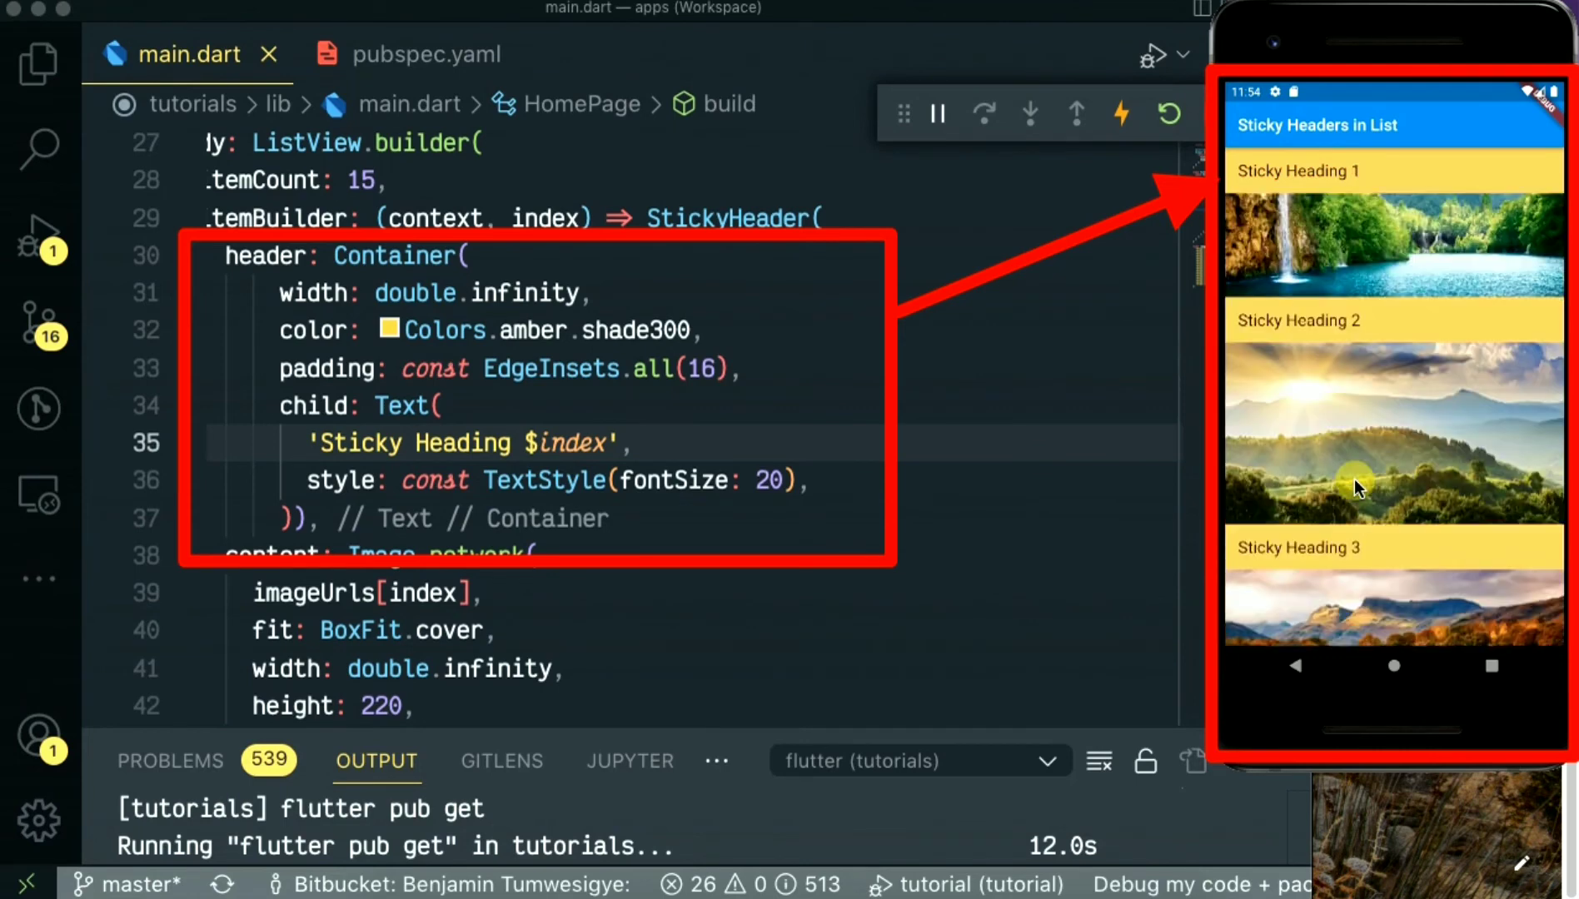
pyautogui.scroll(-3)
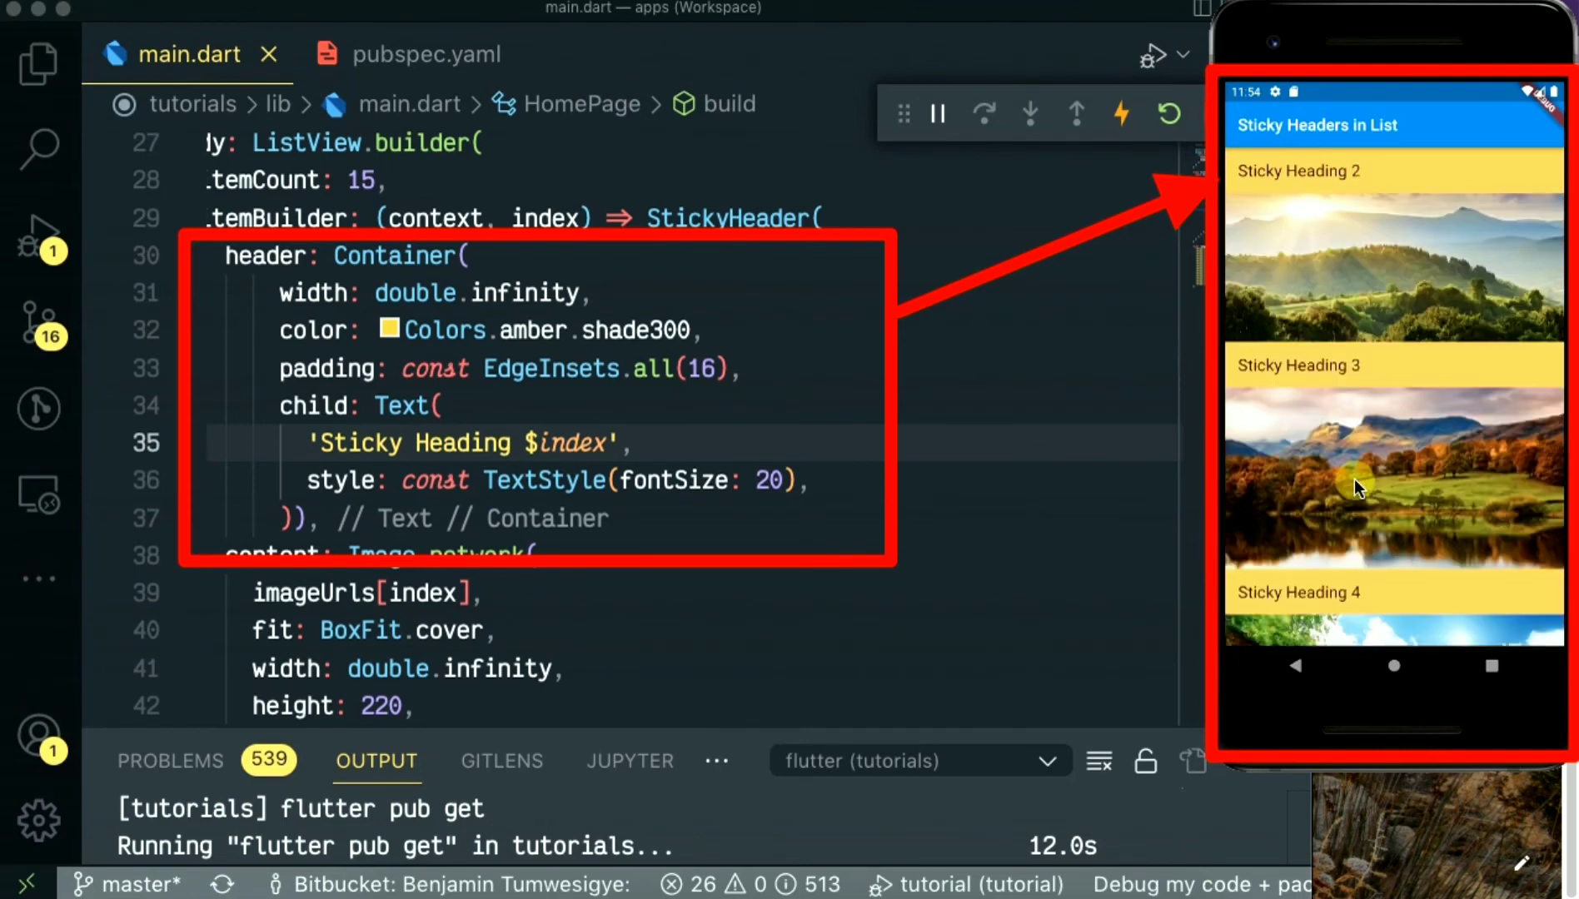
pyautogui.scroll(-3)
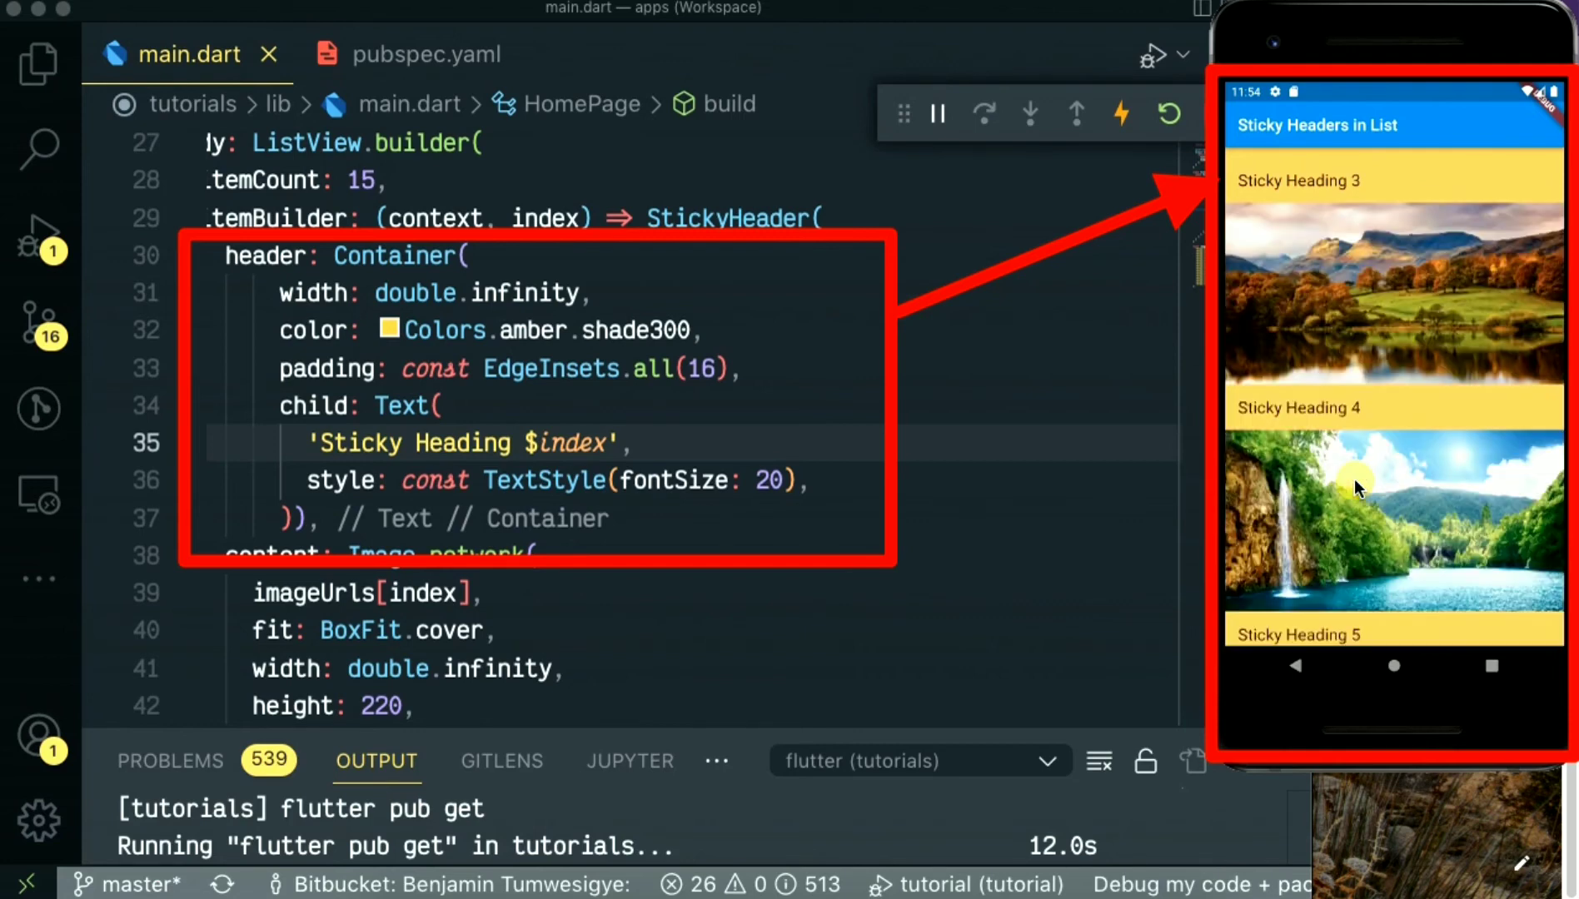
pyautogui.scroll(-3)
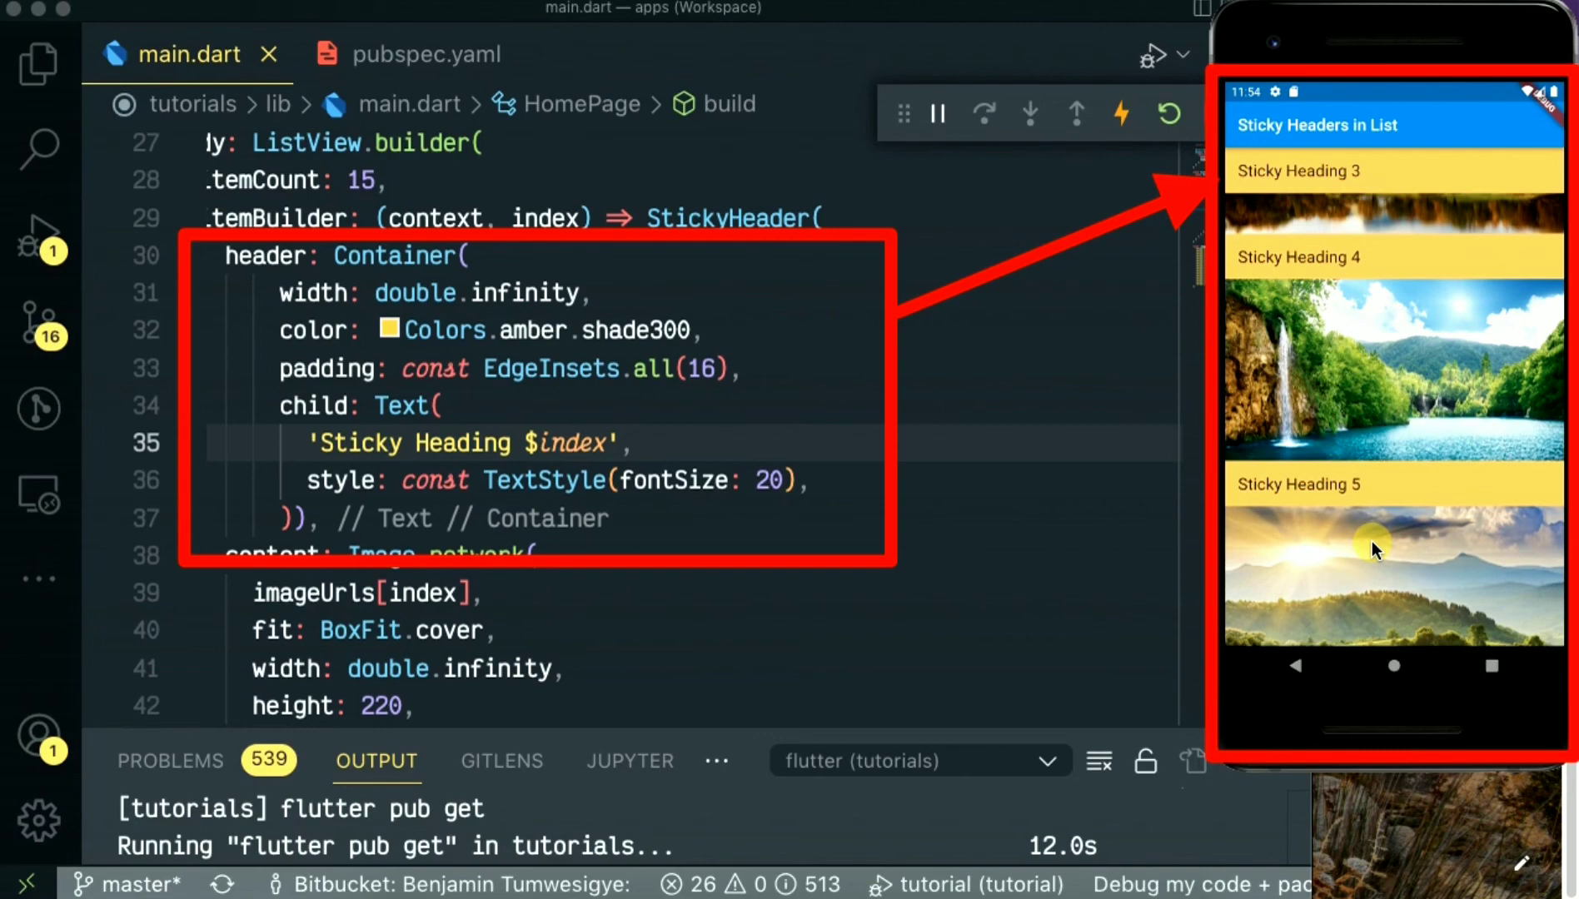
pyautogui.scroll(-3)
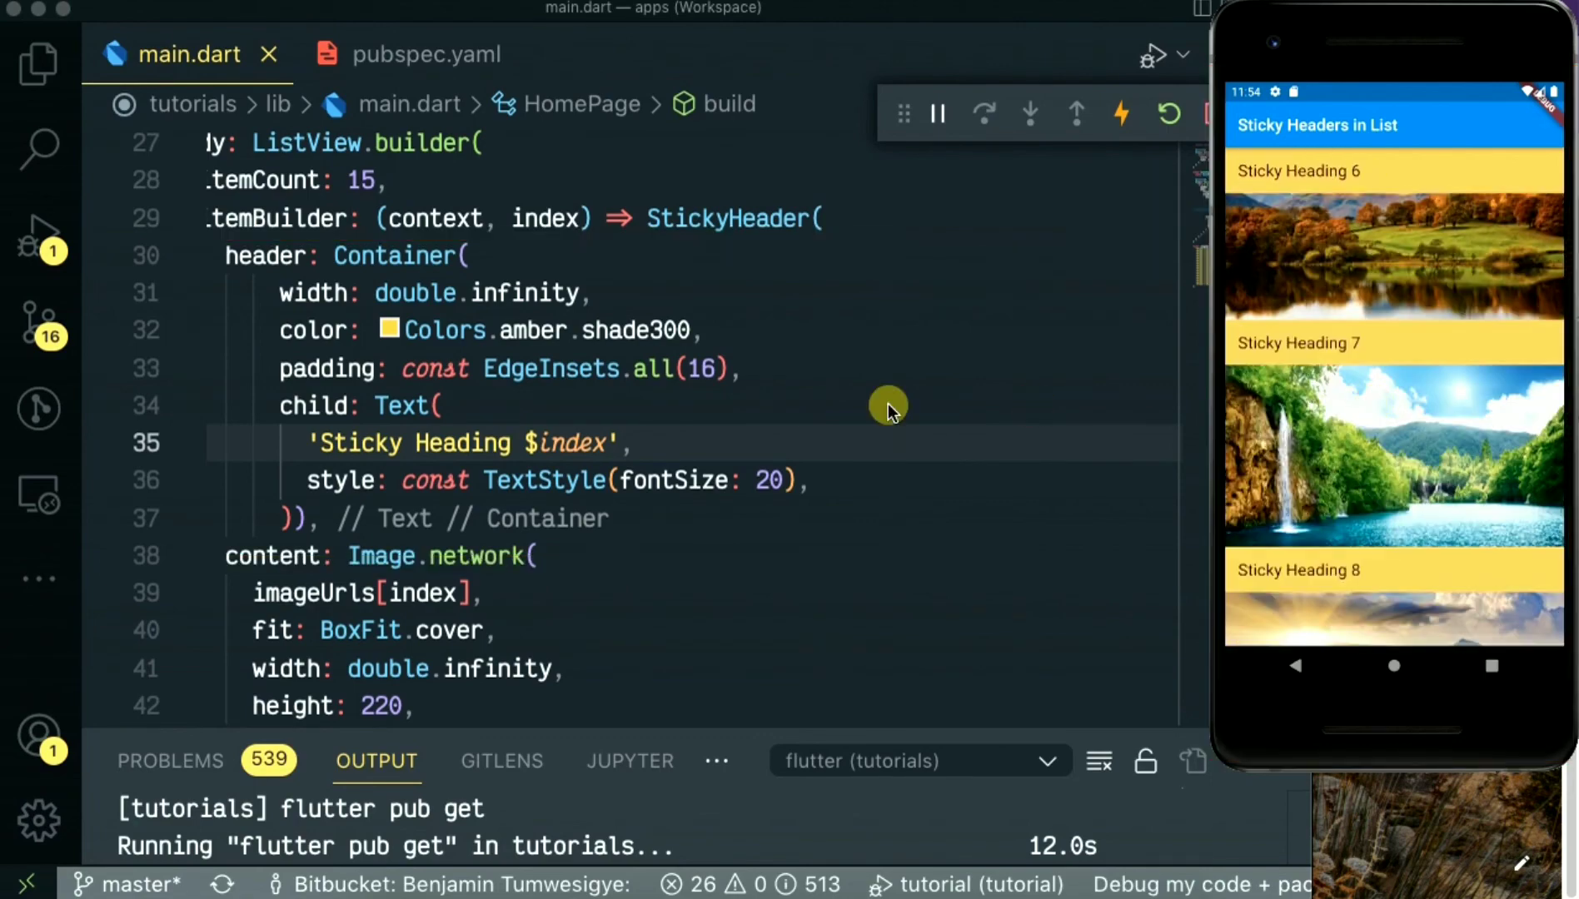
pyautogui.moveTo(751, 421)
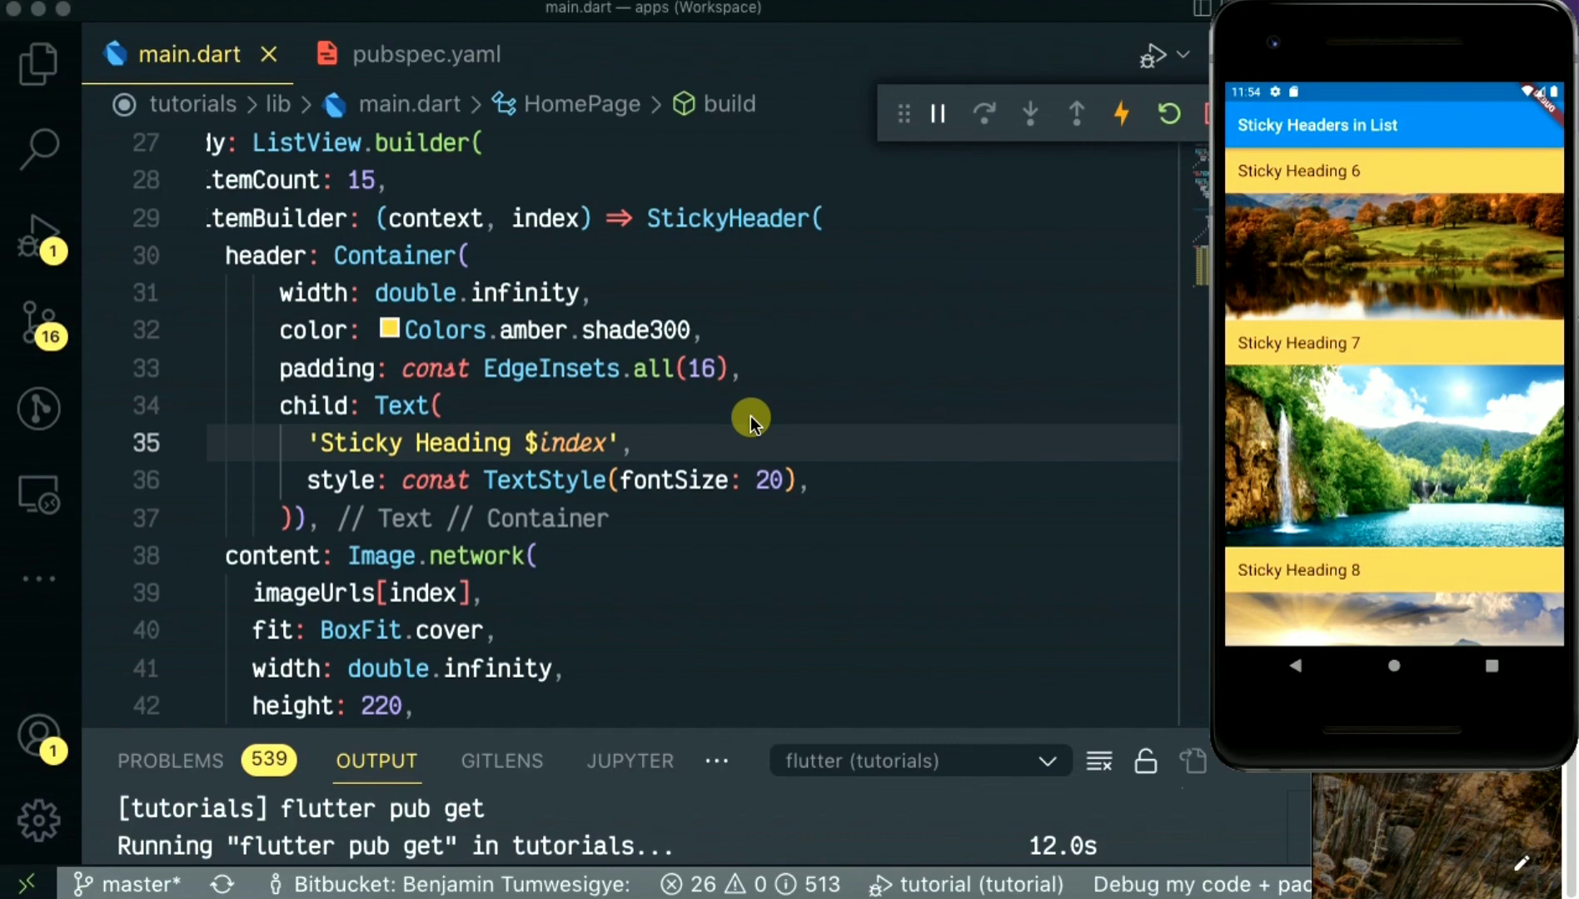